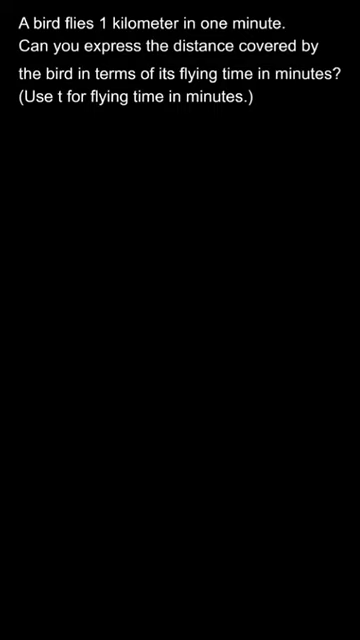
pyautogui.write('Time taken')
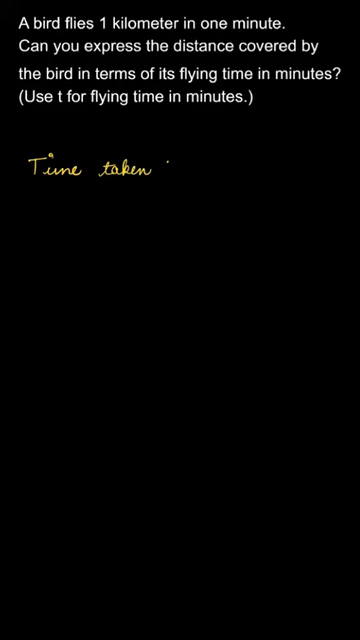
pyautogui.write('by bird = t min')
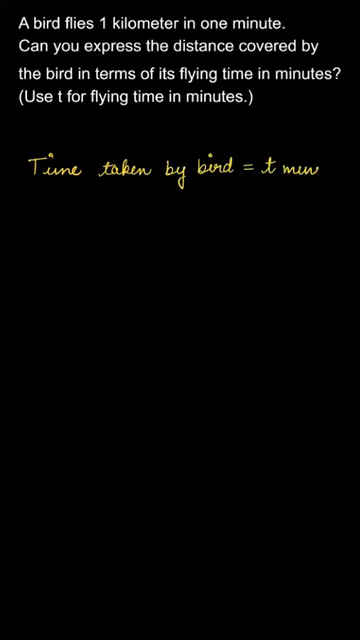
pyautogui.write('Speed of')
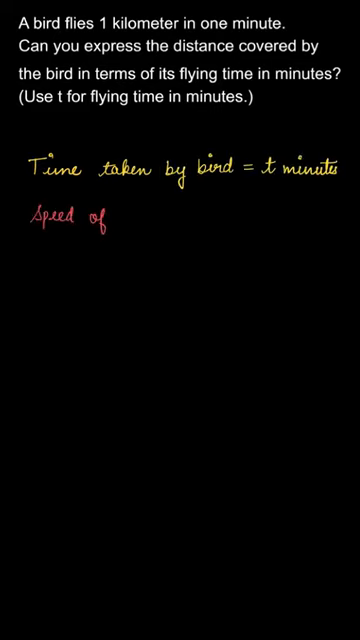
pyautogui.write('bird = 1km/m')
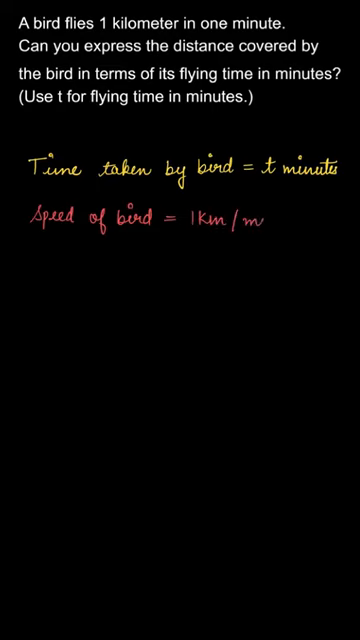
pyautogui.write('inute')
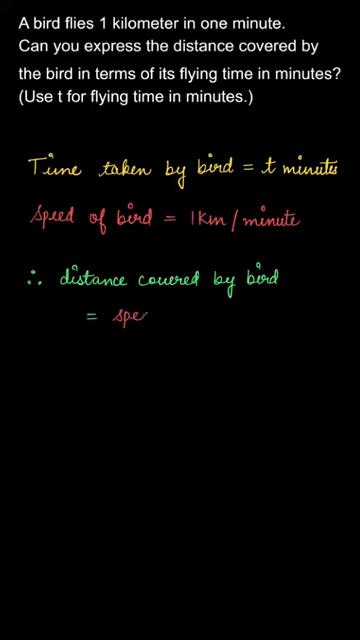
pyautogui.write('speed x time')
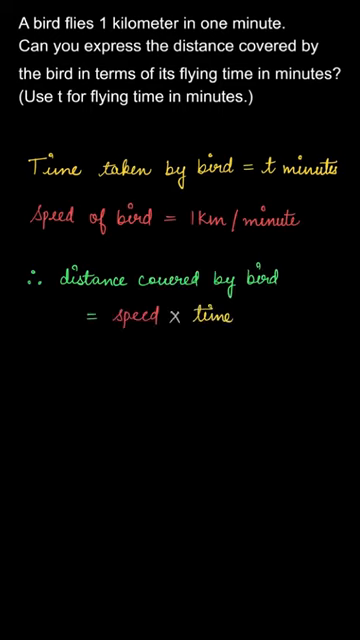
pyautogui.write('= 1 x t')
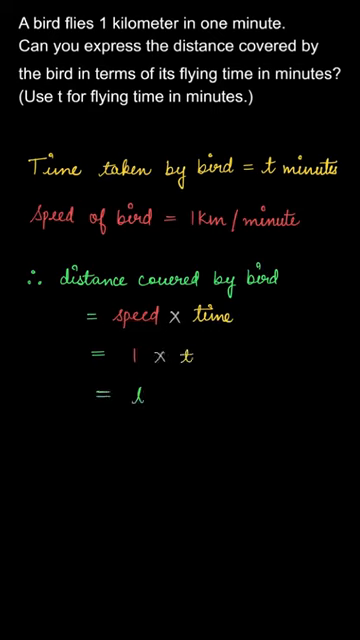